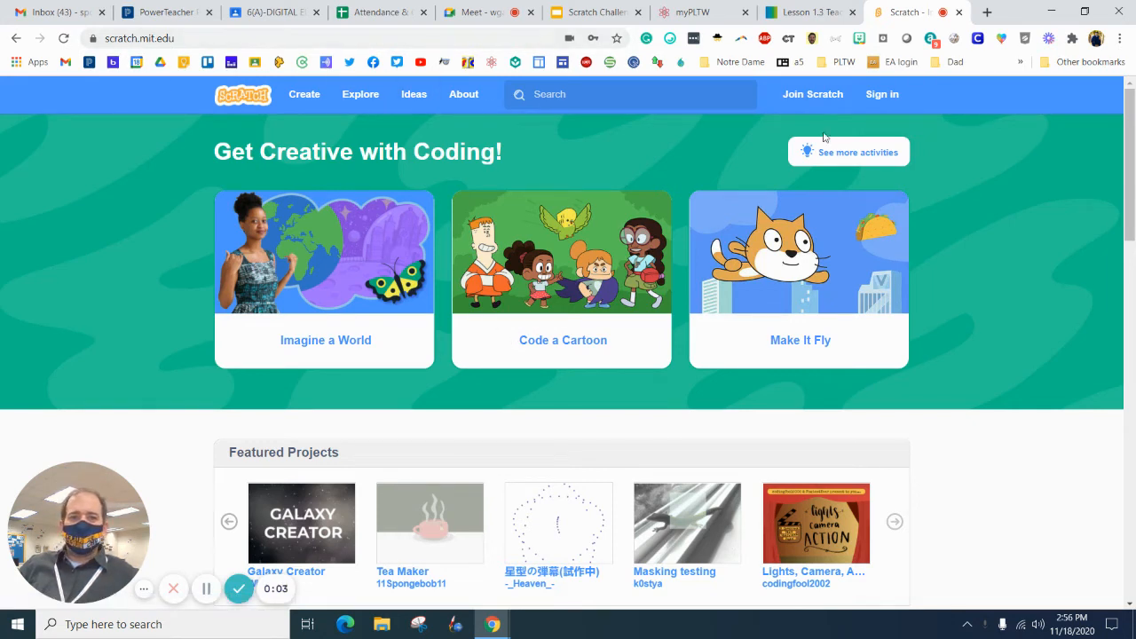
# - View the Join Scratch form, then return and enter the username and password for sign-in
pyautogui.click(813, 94)
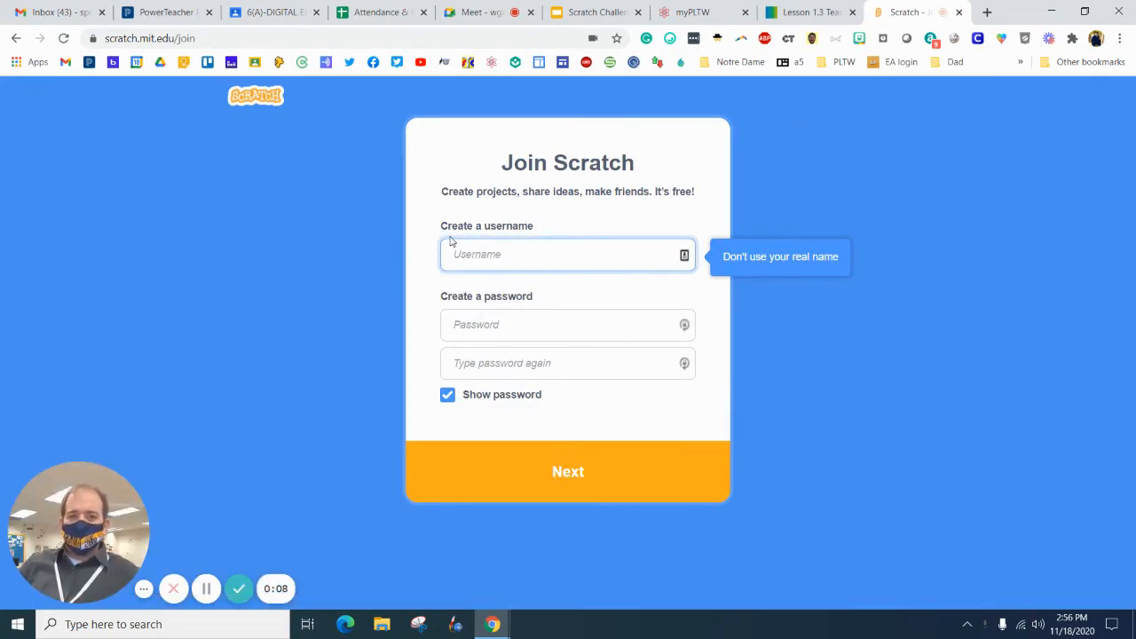
pyautogui.moveTo(799, 273)
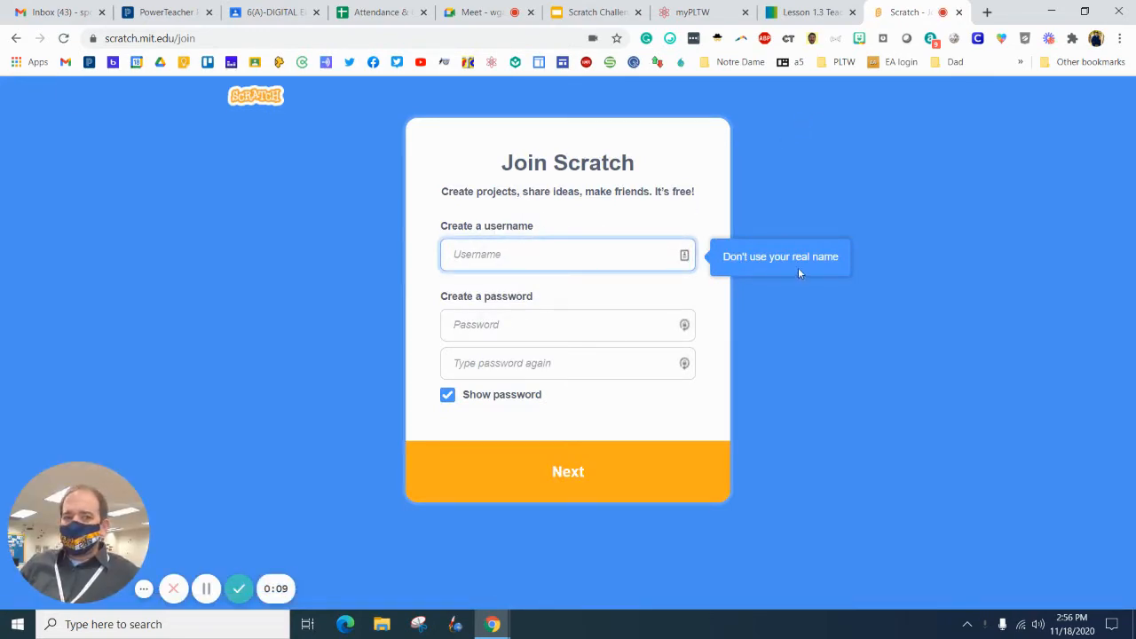
pyautogui.click(568, 254)
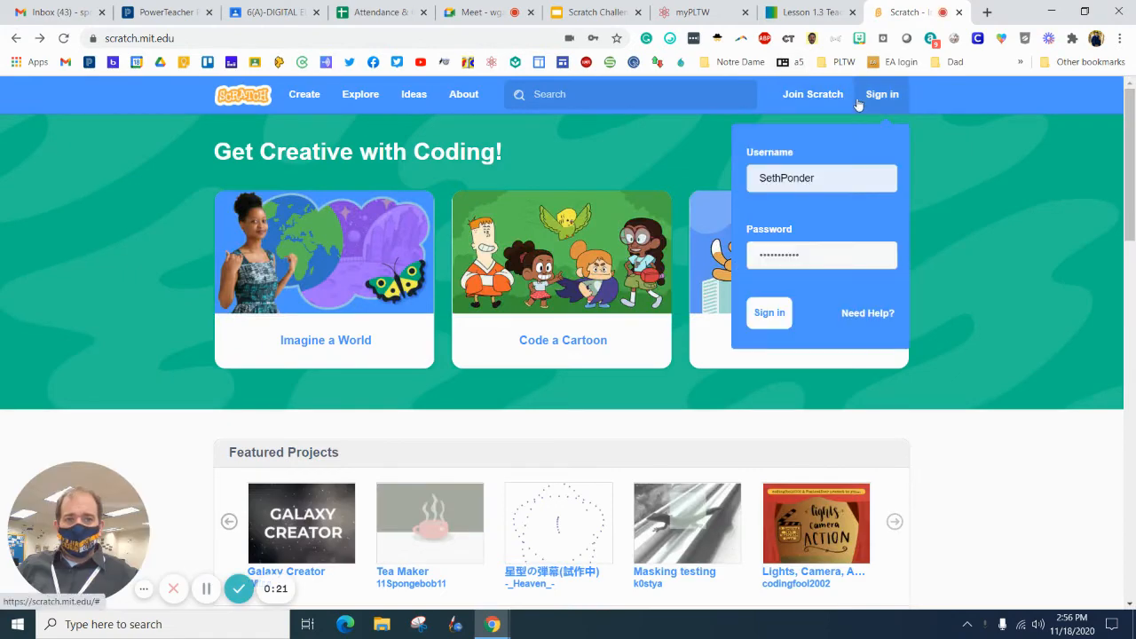
# - Sign in, then reach Account Settings via the My Stuff account menu
pyautogui.click(768, 313)
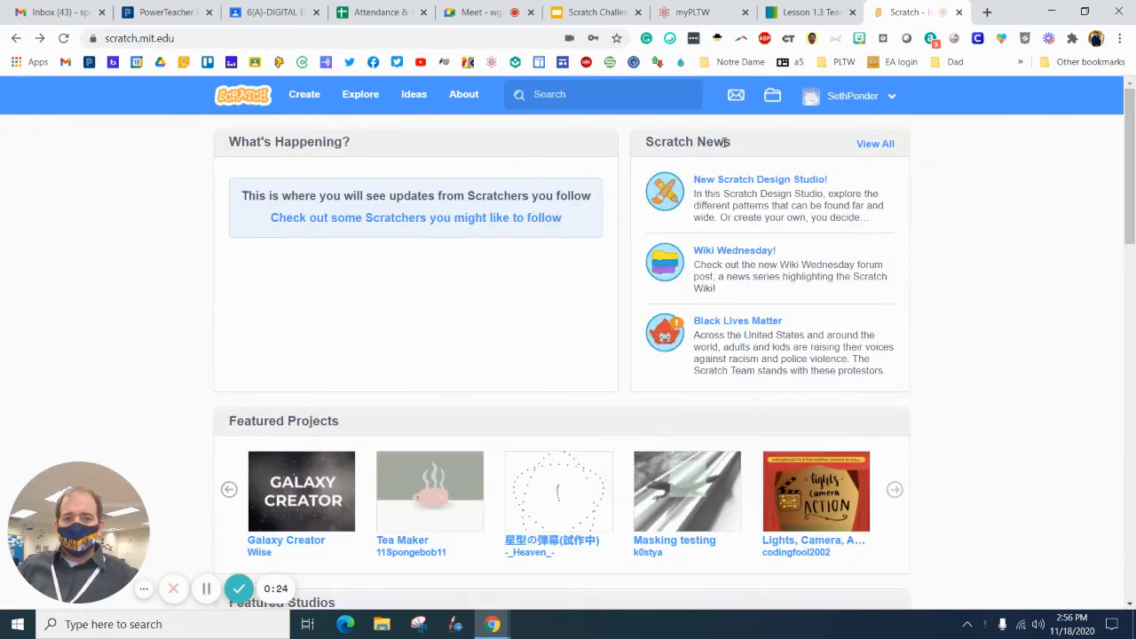
pyautogui.moveTo(772, 96)
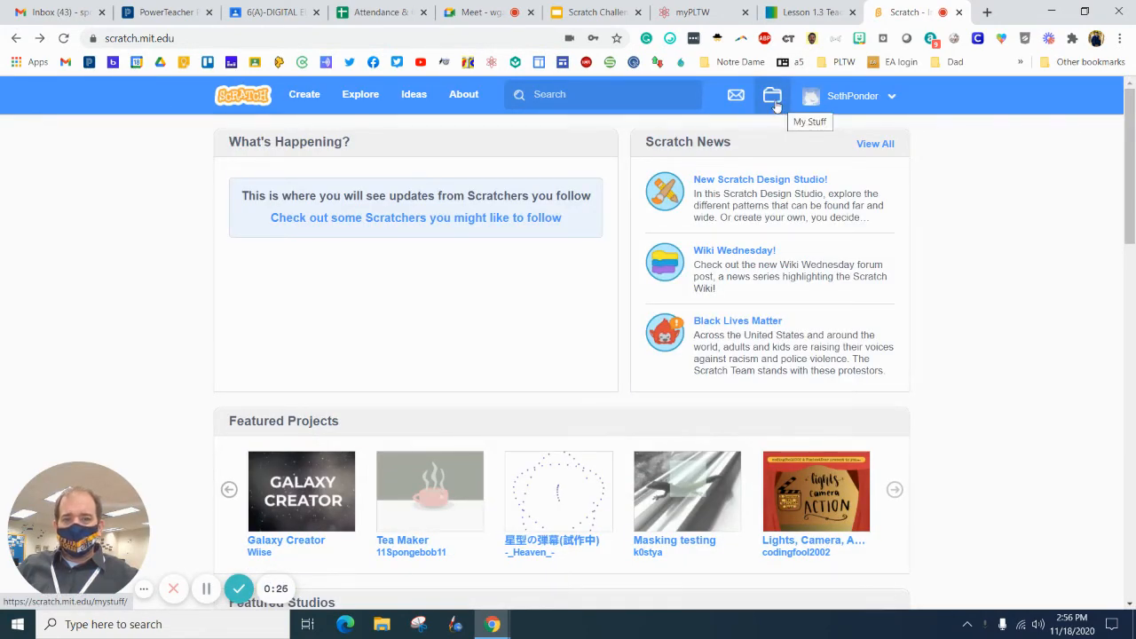
pyautogui.click(772, 96)
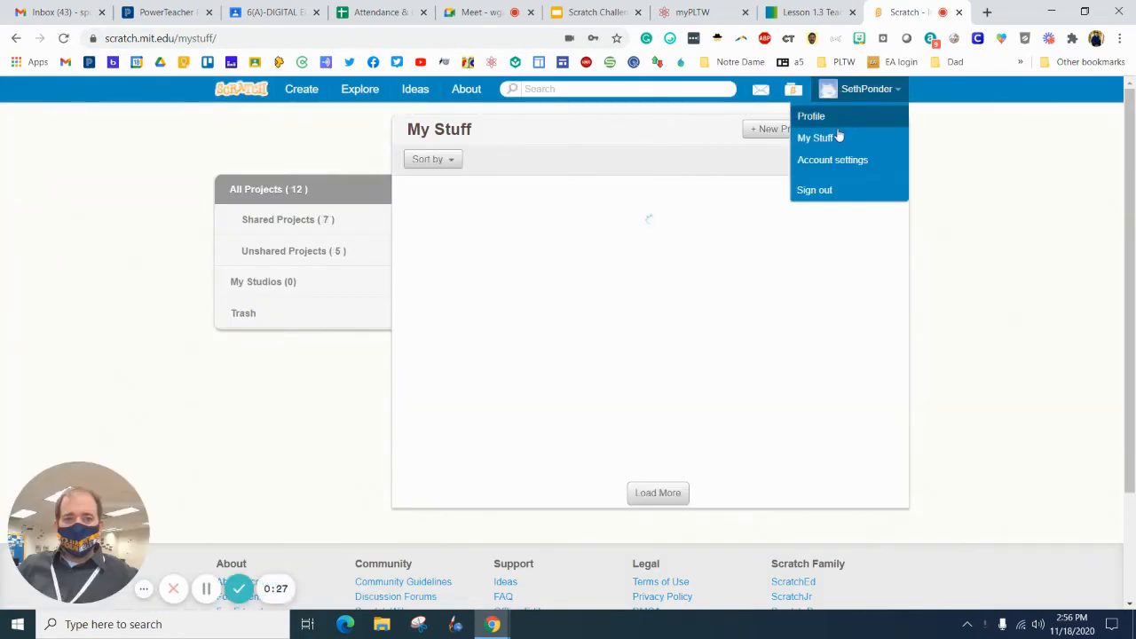
pyautogui.click(833, 160)
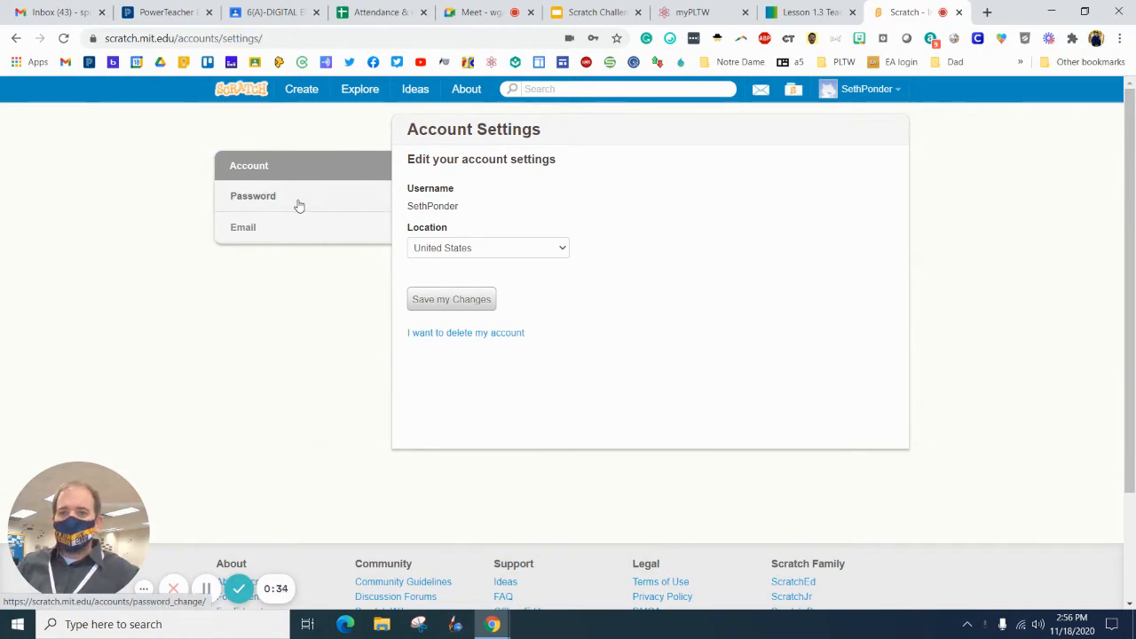
# - View the Password settings, then the Email page showing the confirmed address
pyautogui.click(252, 195)
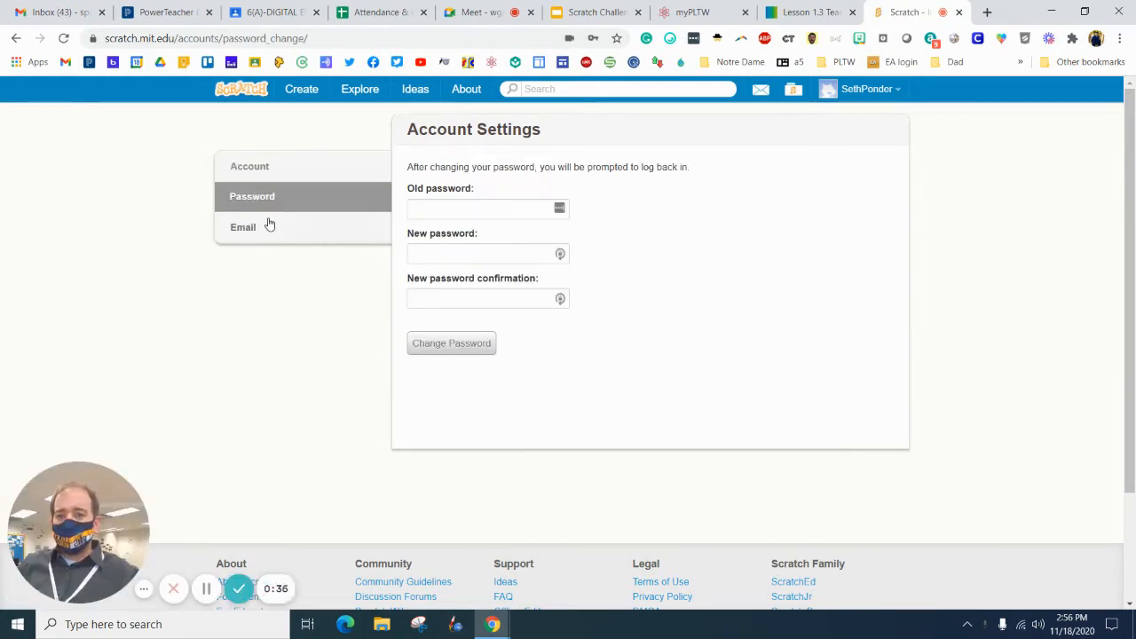
pyautogui.click(241, 228)
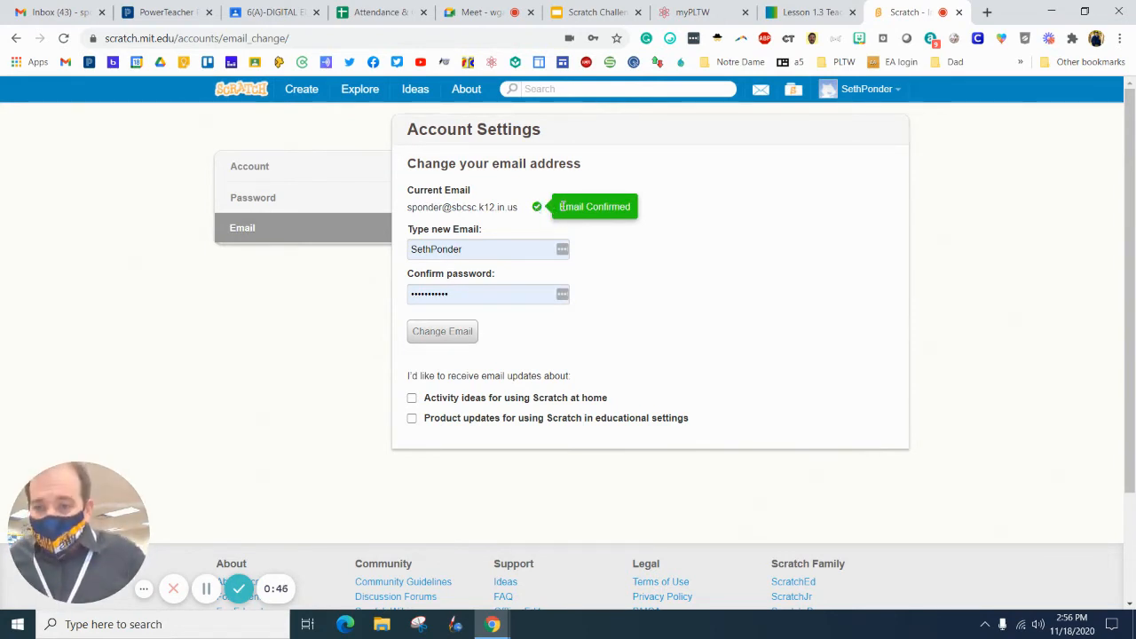
pyautogui.moveTo(405, 160)
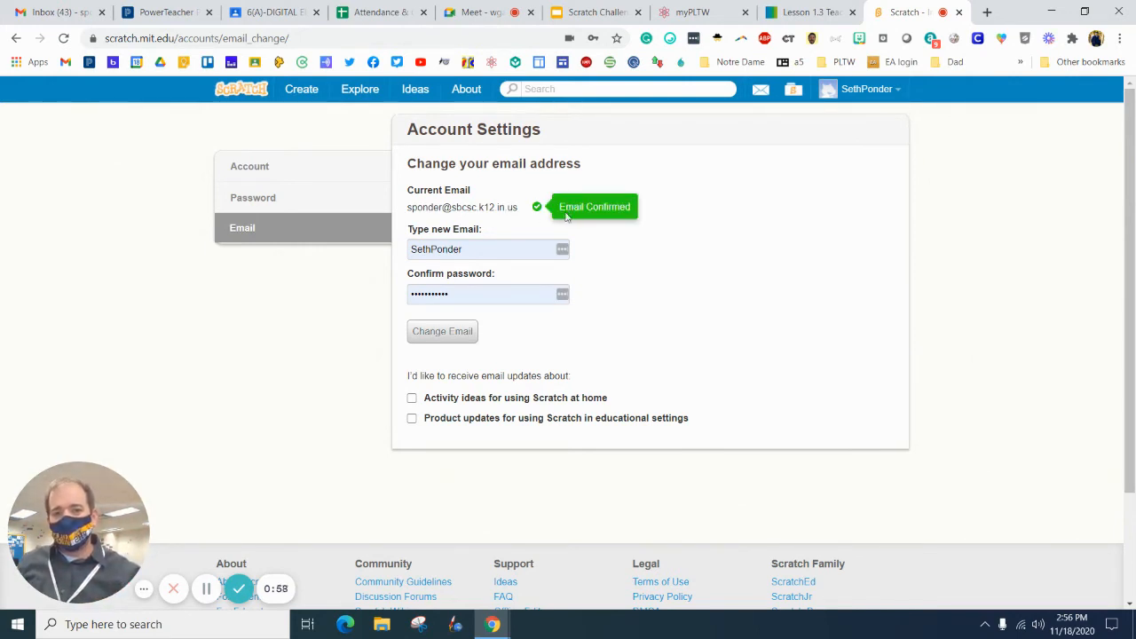
pyautogui.moveTo(543, 217)
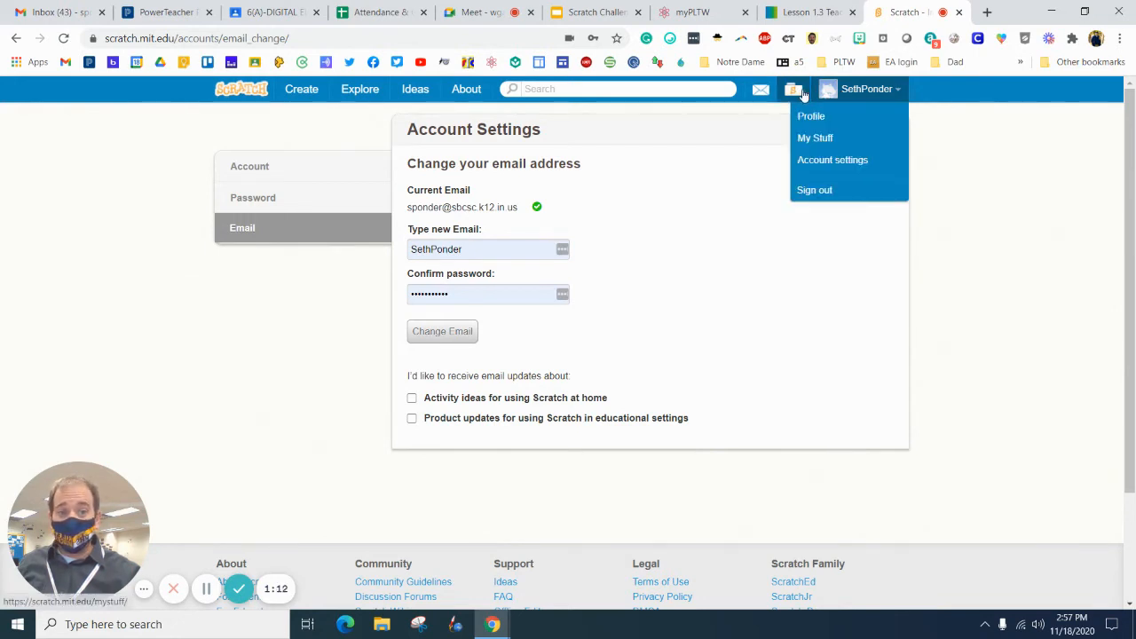
# - From My Stuff, show the Story project's Copy Link dialog with share link and embed code
pyautogui.click(814, 138)
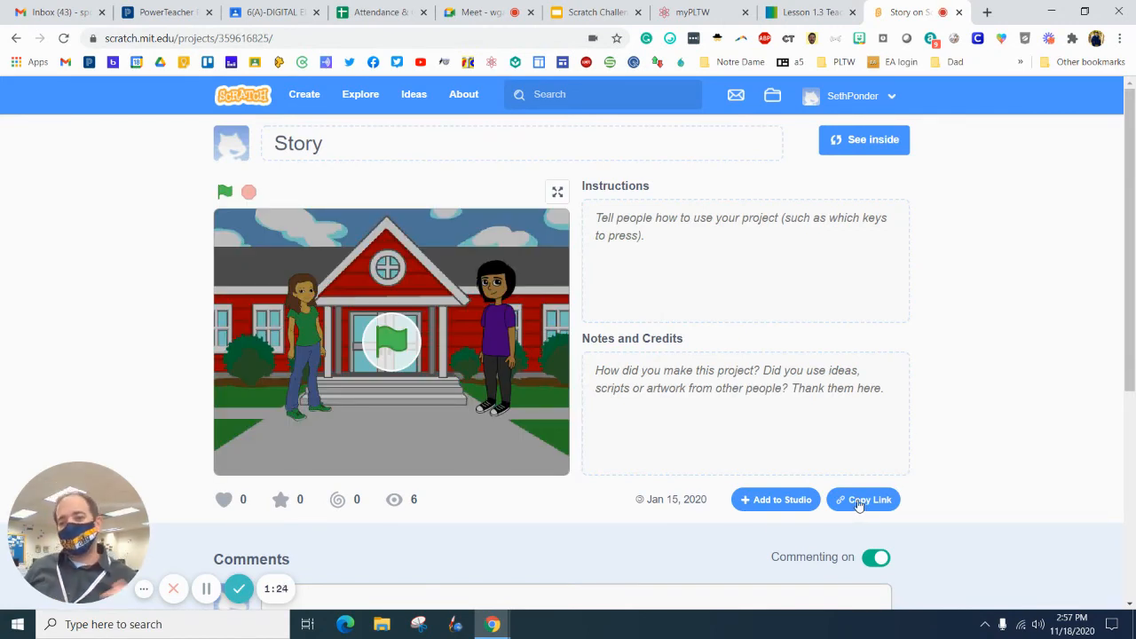
pyautogui.click(863, 499)
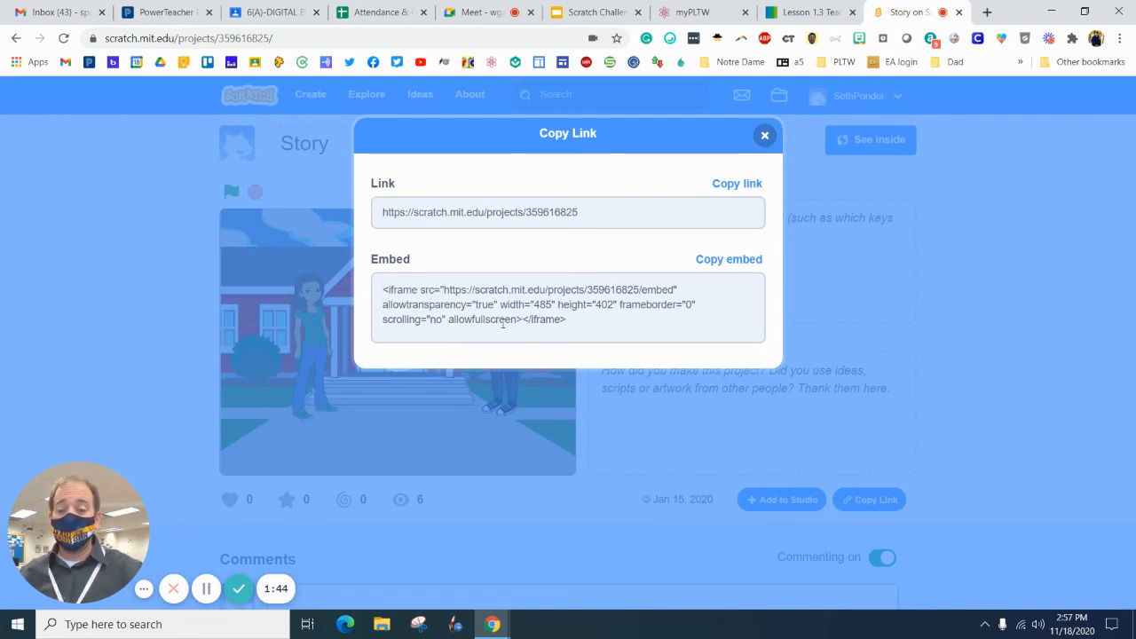
pyautogui.moveTo(237, 589)
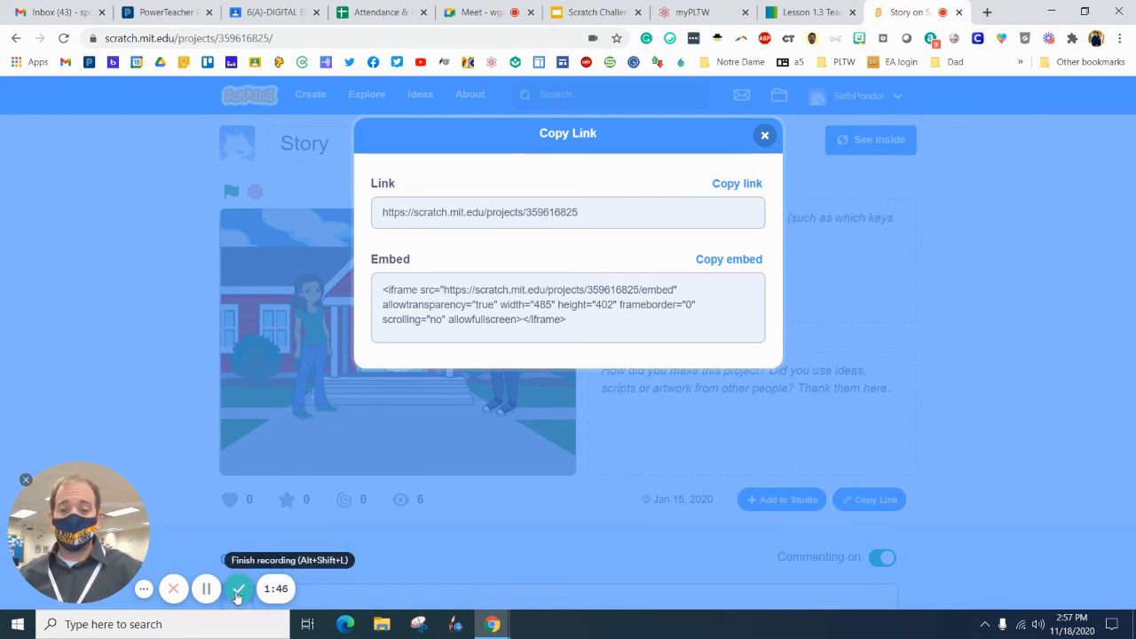